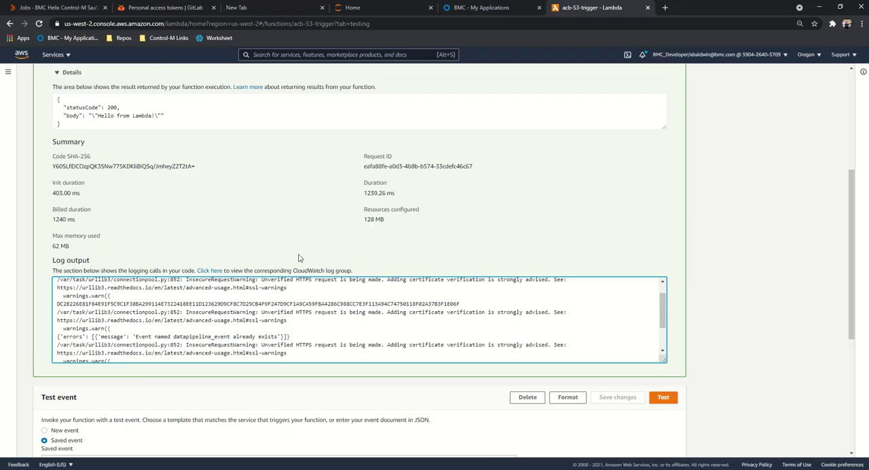
Step: Go to the Lambda functions list from the AWS Services menu
{"action": "left_click", "coordinate": [52, 54]}
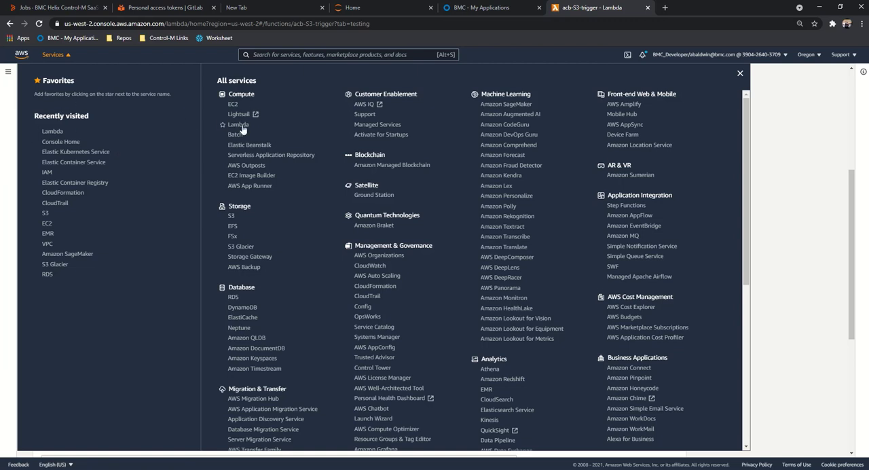
{"action": "mouse_move", "coordinate": [239, 125]}
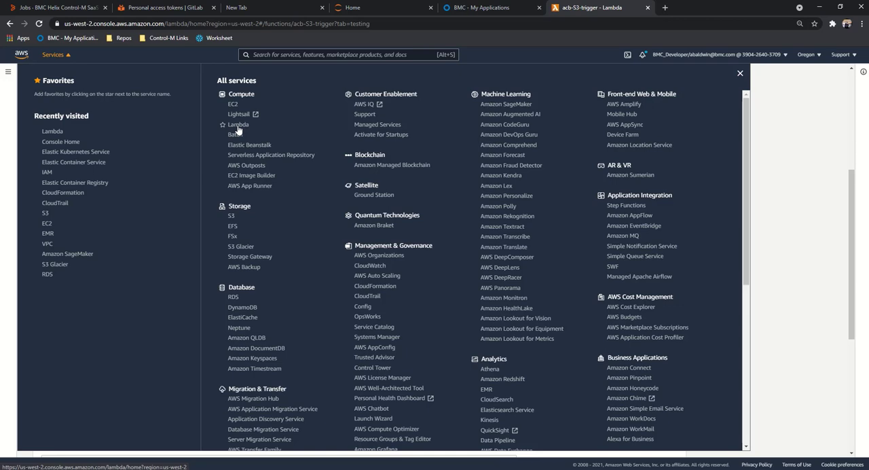
{"action": "left_click", "coordinate": [238, 125]}
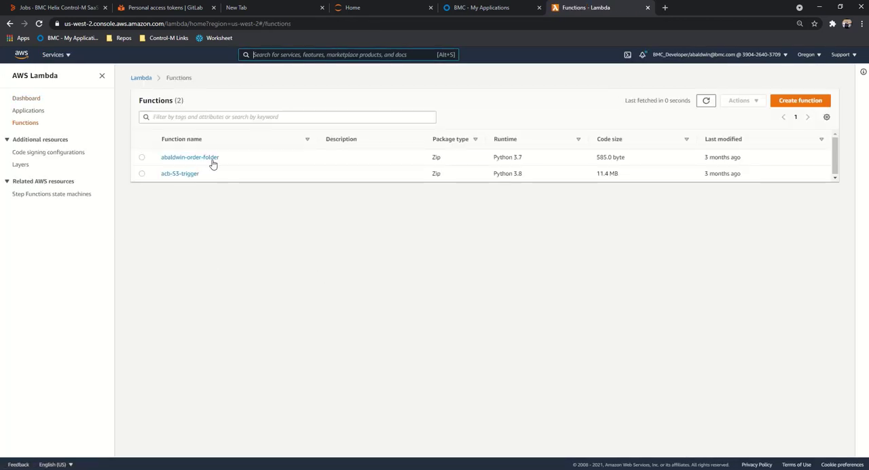
{"action": "mouse_move", "coordinate": [26, 97]}
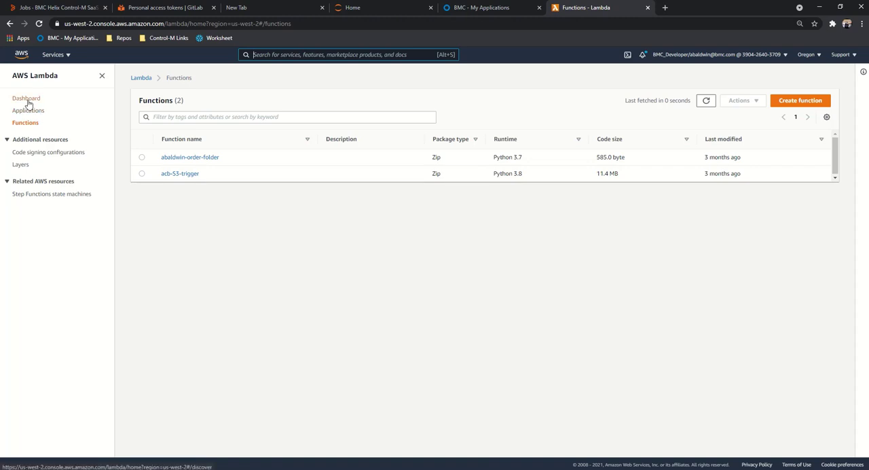
{"action": "left_click", "coordinate": [26, 97]}
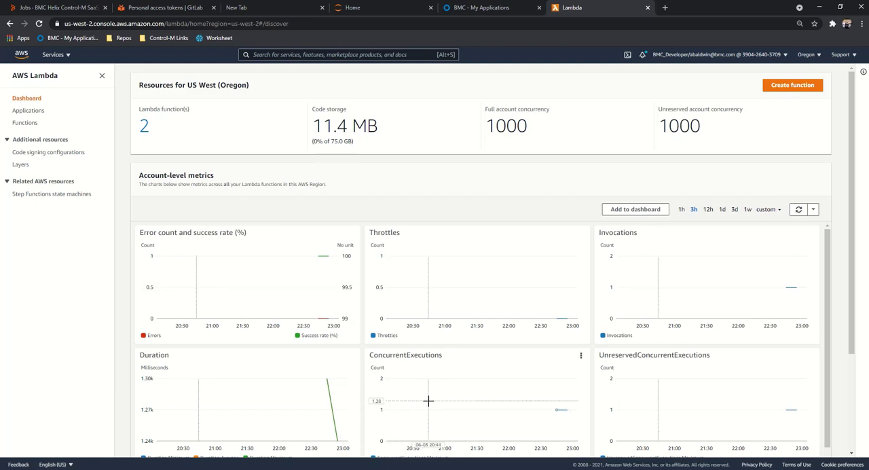
{"action": "mouse_move", "coordinate": [338, 407]}
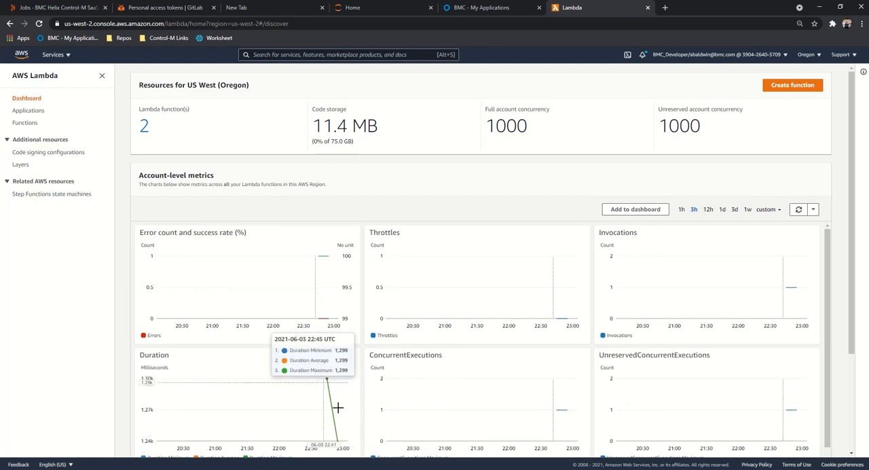
{"action": "mouse_move", "coordinate": [806, 408]}
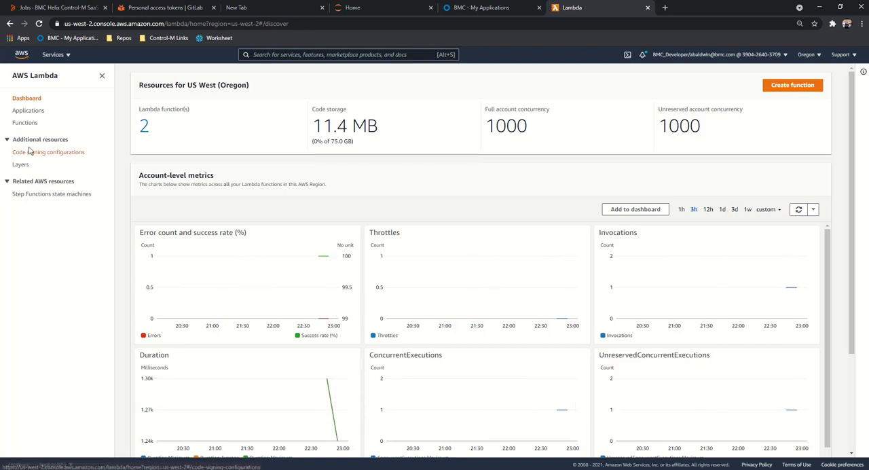
{"action": "left_click", "coordinate": [29, 110]}
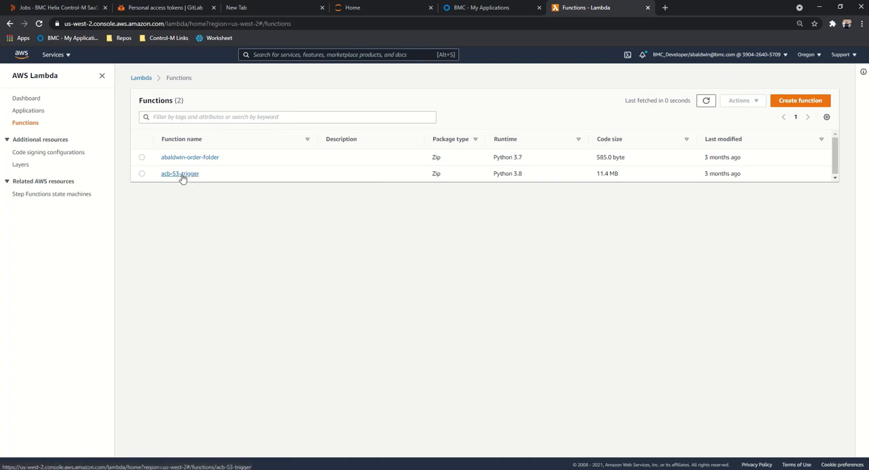
Step: Open the acb-S3-trigger function to view its S3 trigger and code package
{"action": "left_click", "coordinate": [180, 173]}
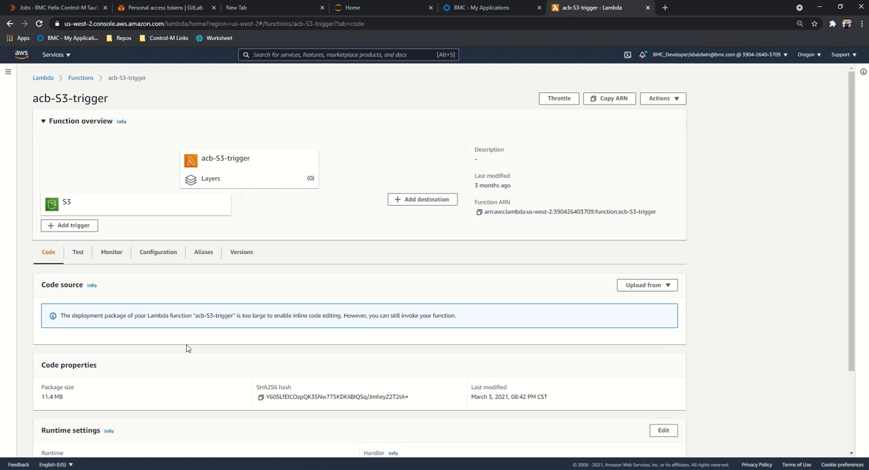
{"action": "mouse_move", "coordinate": [143, 307]}
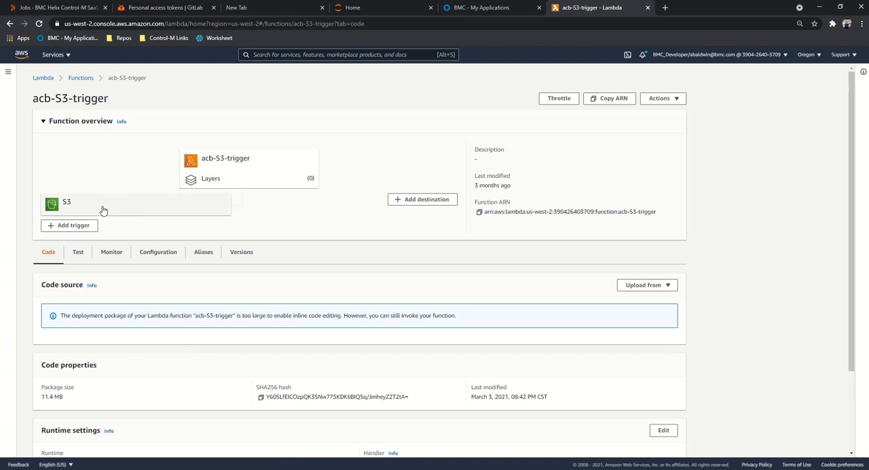
{"action": "mouse_move", "coordinate": [125, 214]}
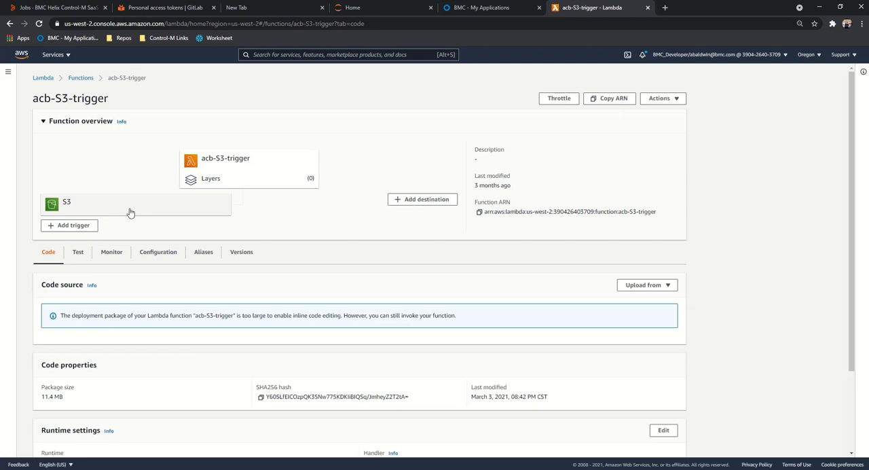
{"action": "mouse_move", "coordinate": [226, 172]}
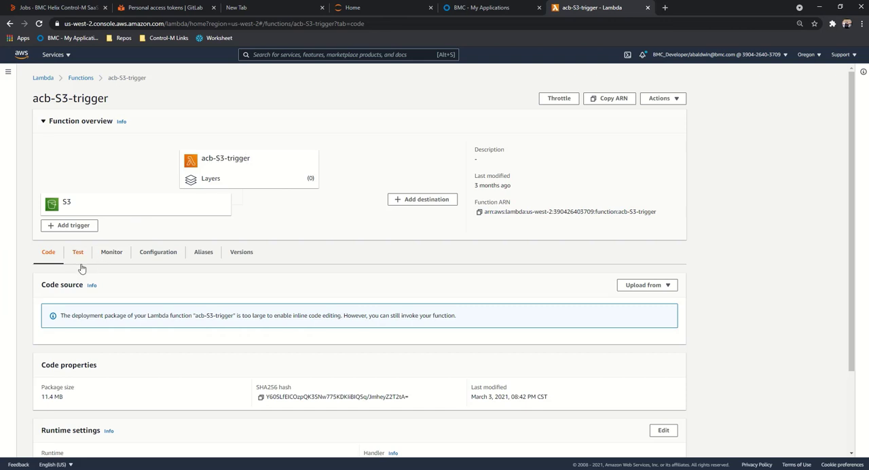
{"action": "mouse_move", "coordinate": [170, 299]}
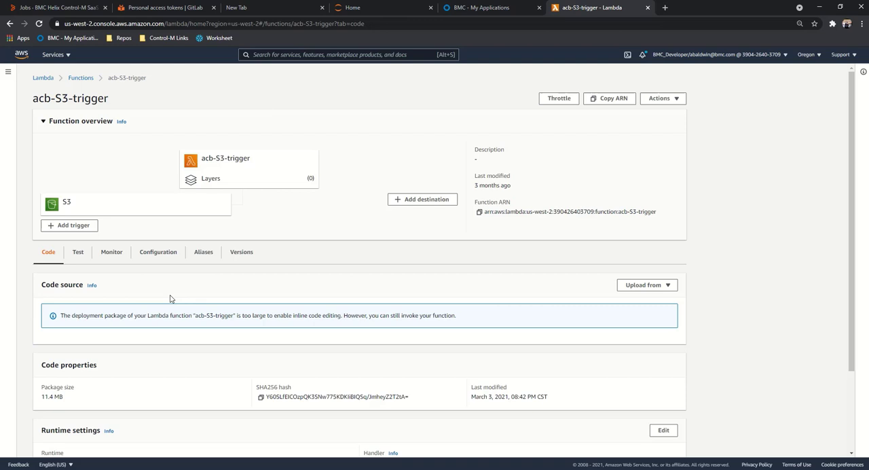
{"action": "mouse_move", "coordinate": [199, 314]}
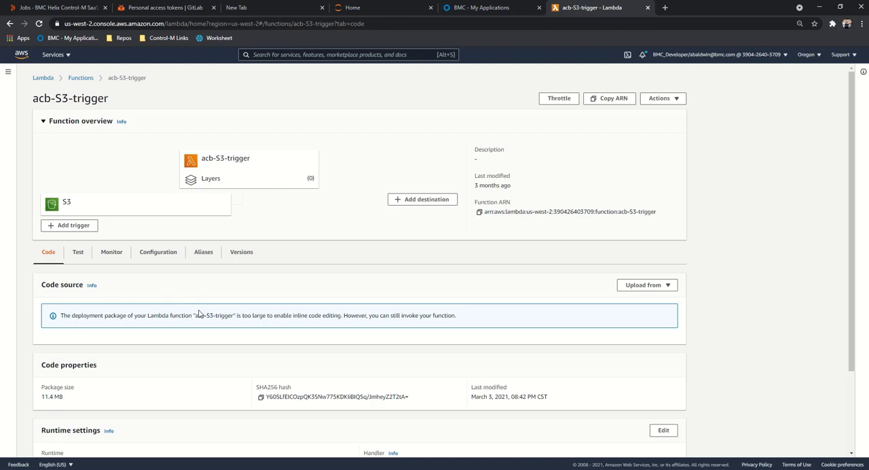
{"action": "mouse_move", "coordinate": [148, 327]}
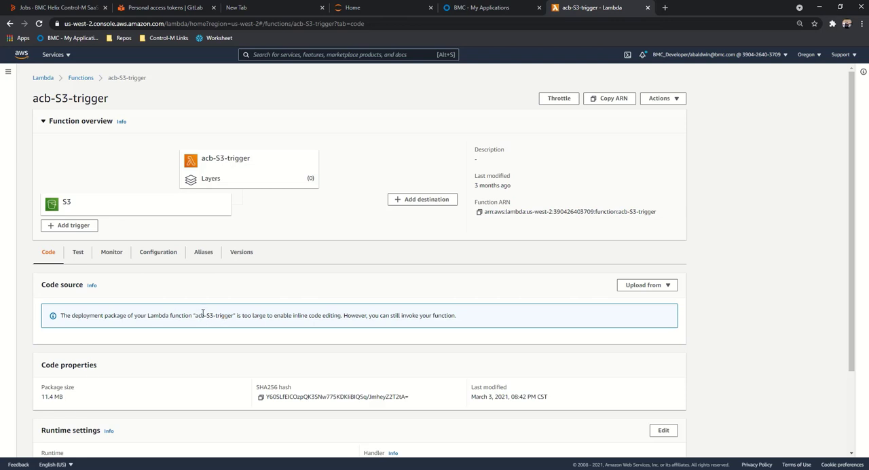
{"action": "mouse_move", "coordinate": [56, 405]}
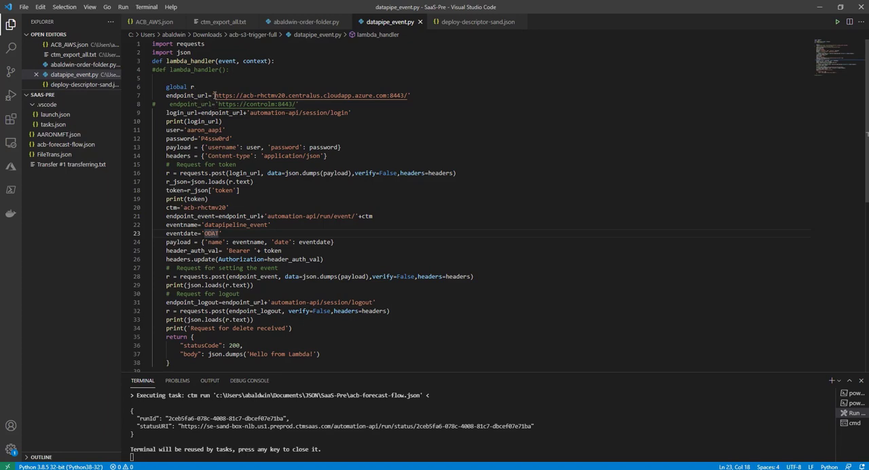
{"action": "mouse_move", "coordinate": [311, 95]}
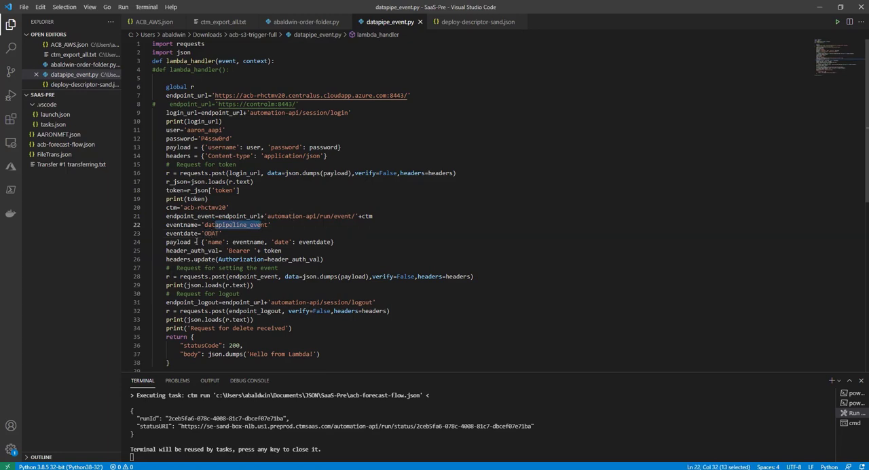
Step: Select the datapipeline_event name in datapipe_event.py, then switch to Control-M
{"action": "left_click", "coordinate": [211, 233]}
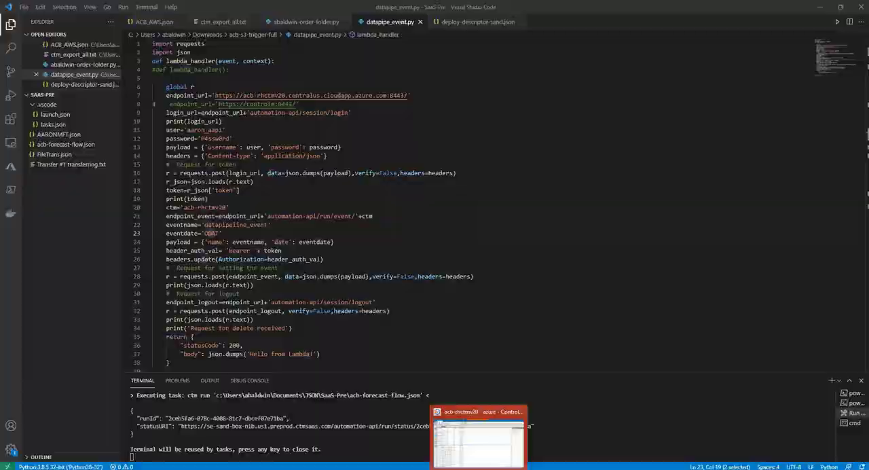
{"action": "left_click", "coordinate": [478, 438]}
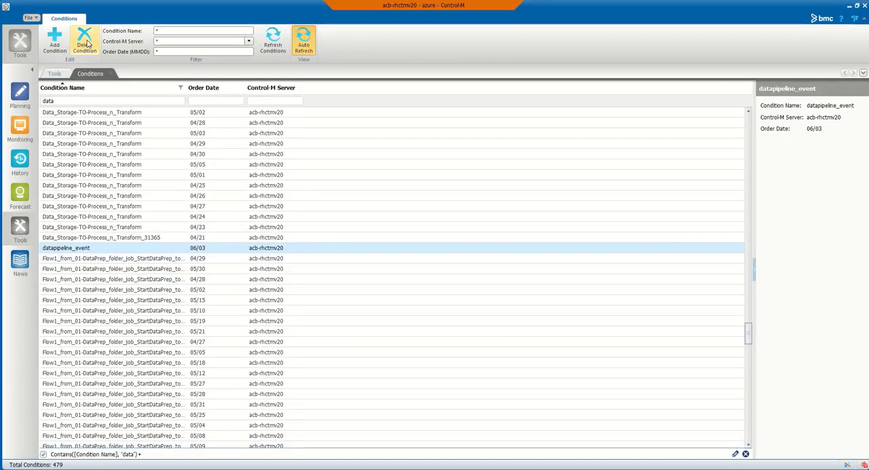
Step: Delete the datapipeline_event condition dated 06/03 and confirm
{"action": "left_click", "coordinate": [84, 41]}
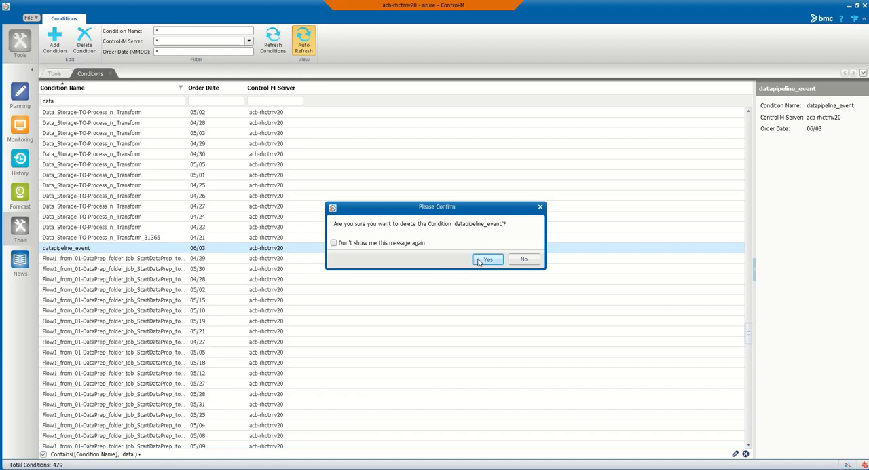
{"action": "left_click", "coordinate": [487, 260]}
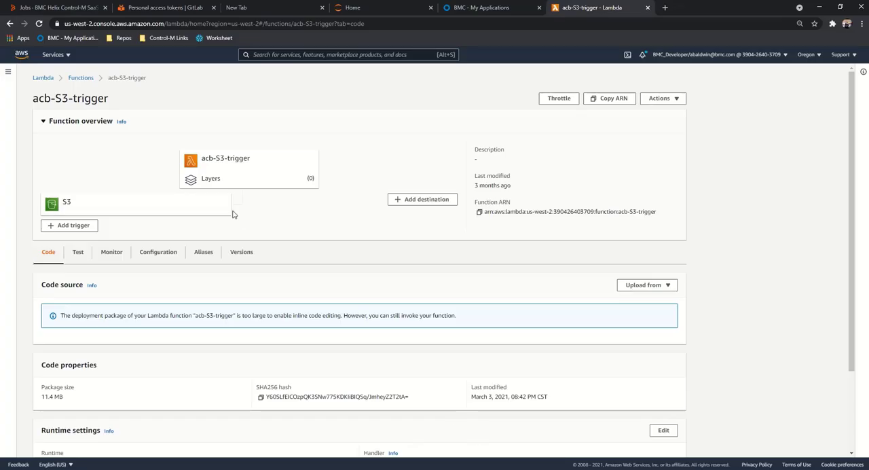
Step: Test acb-S3-trigger with the saved S3arrived event, getting status 200
{"action": "left_click", "coordinate": [78, 252]}
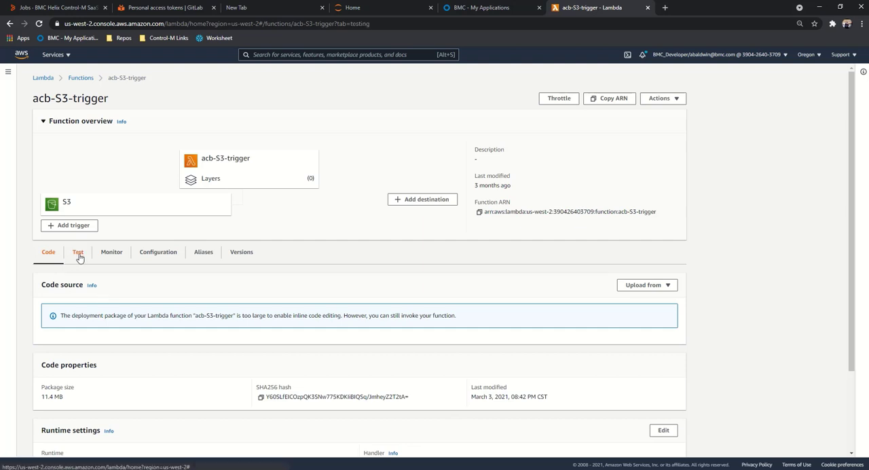
{"action": "left_click", "coordinate": [77, 252]}
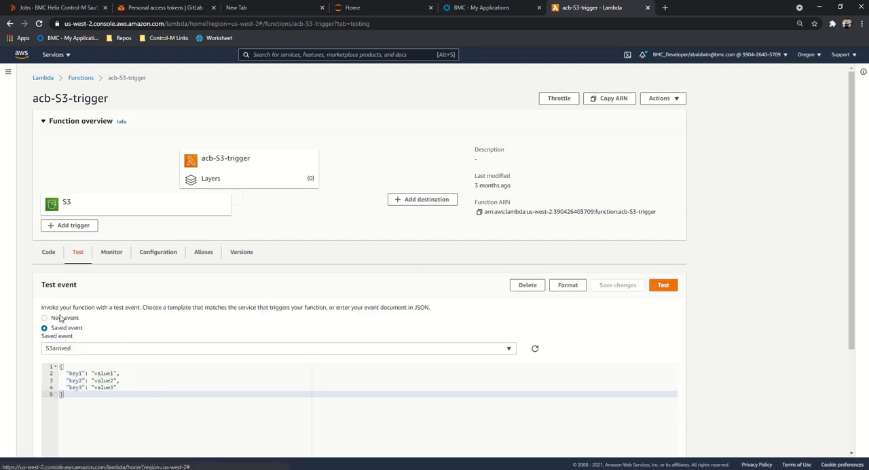
{"action": "mouse_move", "coordinate": [663, 285]}
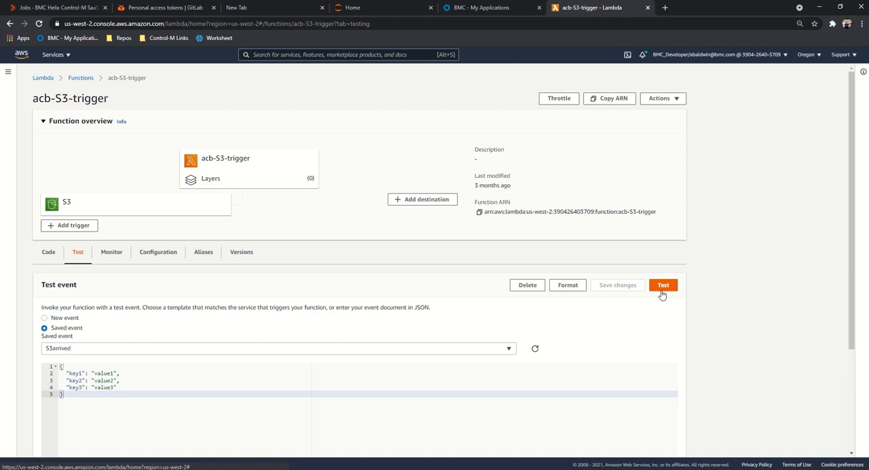
{"action": "left_click", "coordinate": [662, 285]}
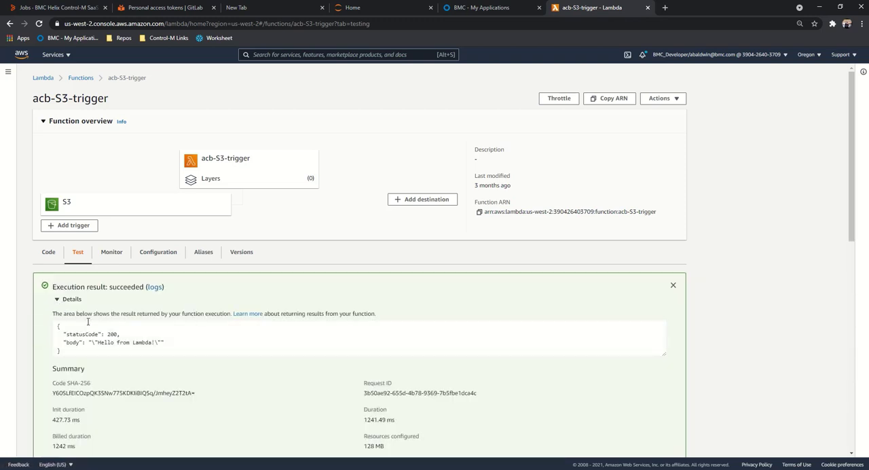
{"action": "scroll", "scroll_direction": "down", "scroll_amount": 3}
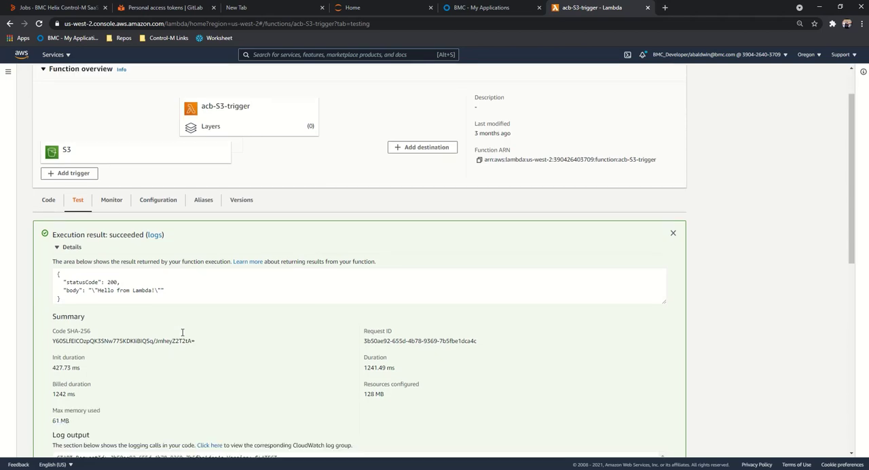
{"action": "scroll", "scroll_direction": "down", "scroll_amount": 3}
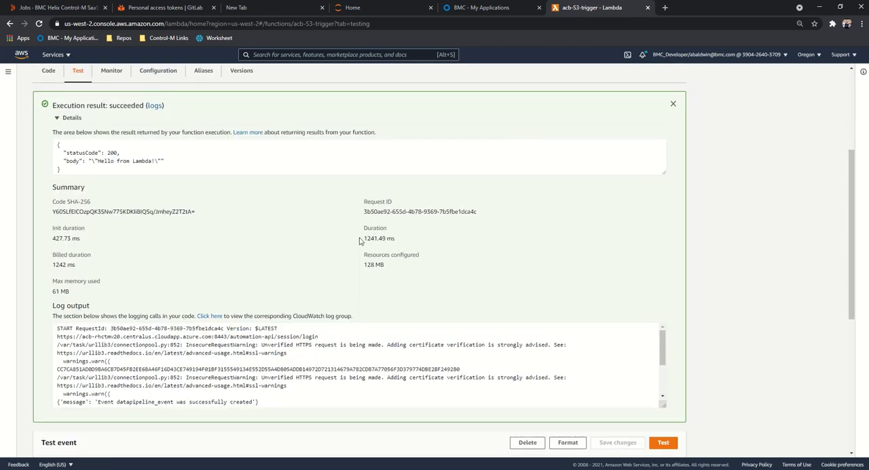
{"action": "mouse_move", "coordinate": [376, 246]}
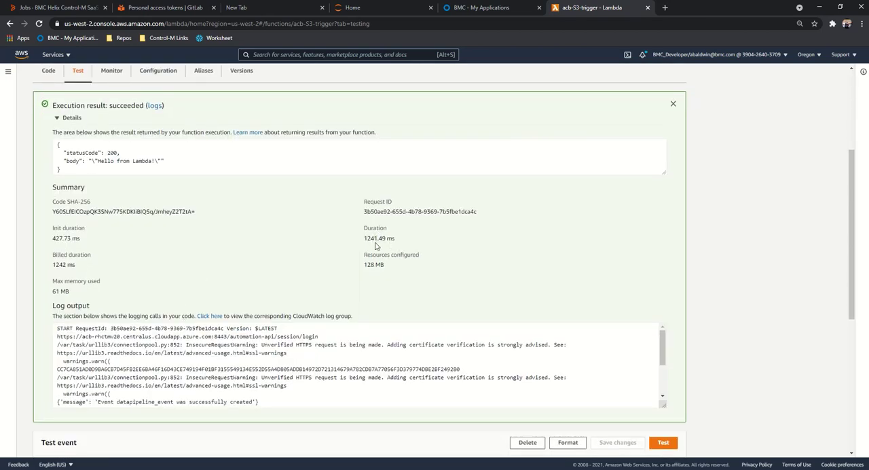
{"action": "mouse_move", "coordinate": [374, 268]}
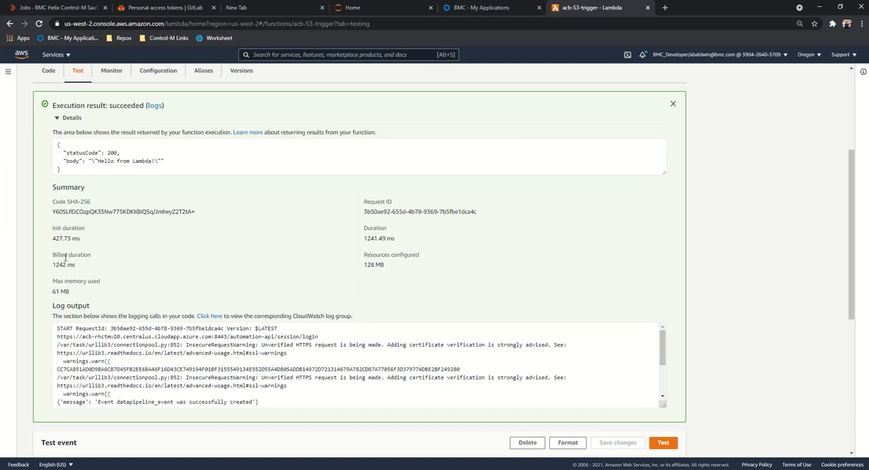
{"action": "scroll", "scroll_direction": "down", "scroll_amount": 3}
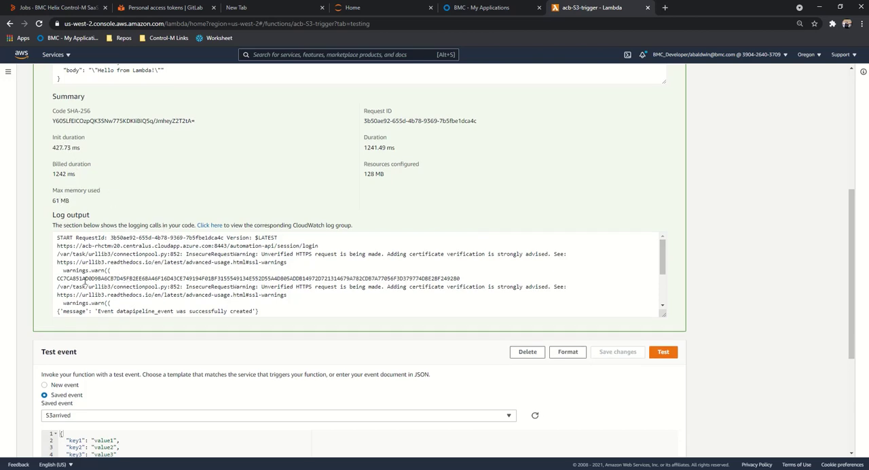
{"action": "left_click", "coordinate": [272, 271]}
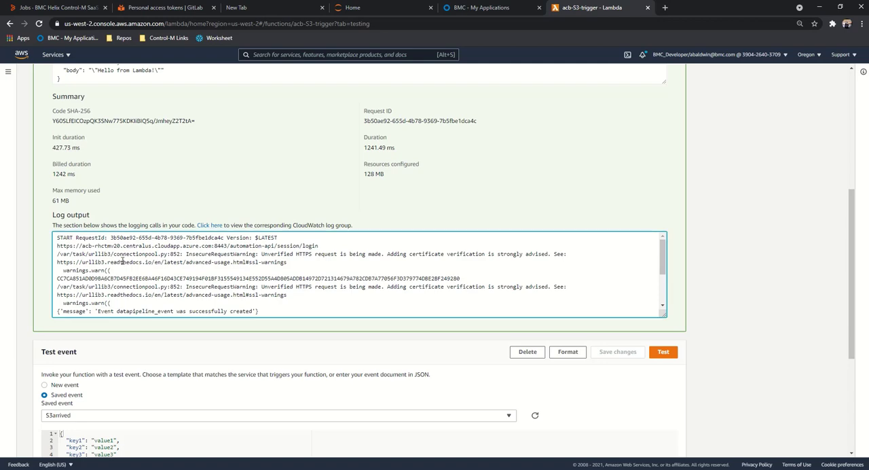
{"action": "scroll", "scroll_direction": "down", "scroll_amount": 3}
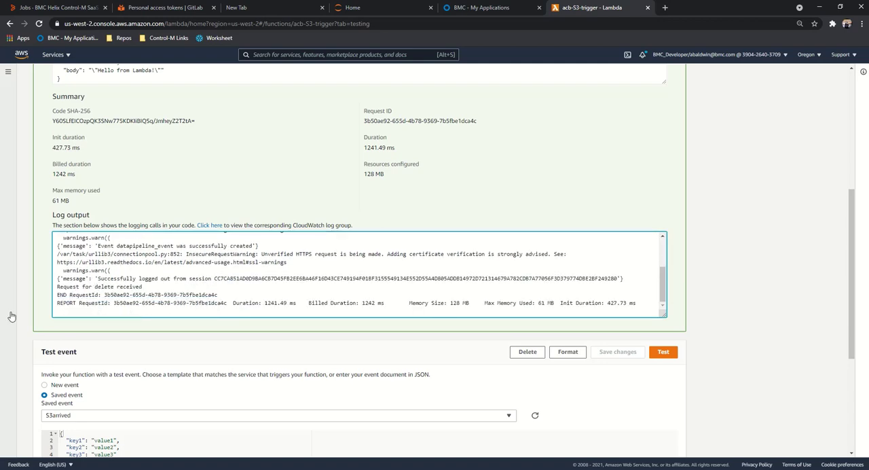
{"action": "scroll", "scroll_direction": "up", "scroll_amount": 3}
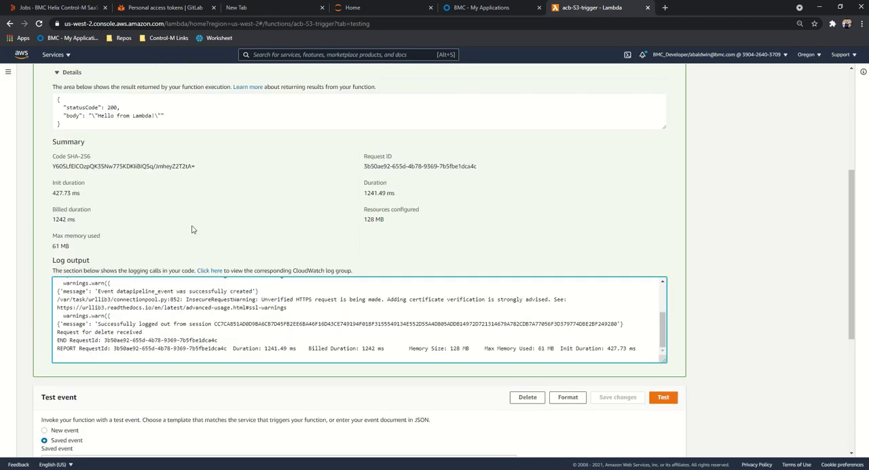
{"action": "mouse_move", "coordinate": [163, 156]}
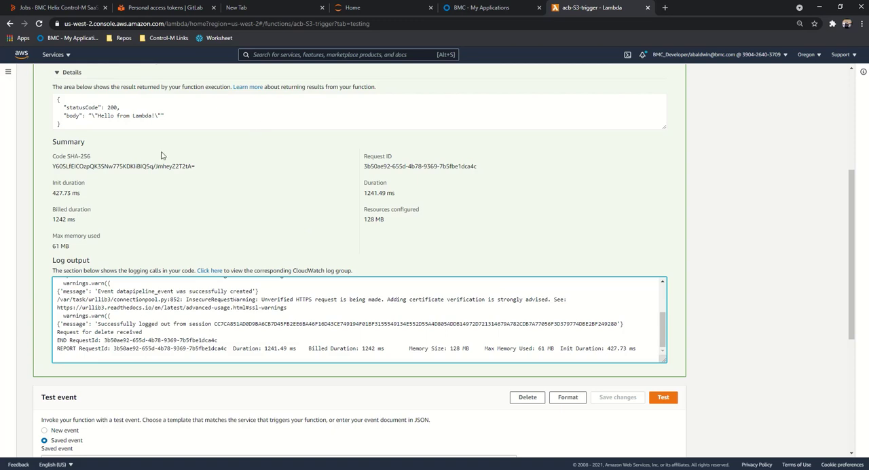
{"action": "mouse_move", "coordinate": [162, 155]}
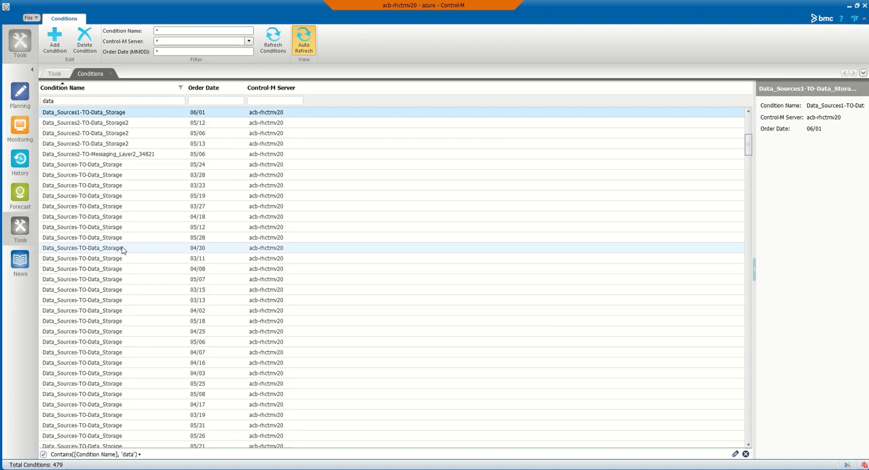
{"action": "scroll", "scroll_direction": "up", "scroll_amount": 3}
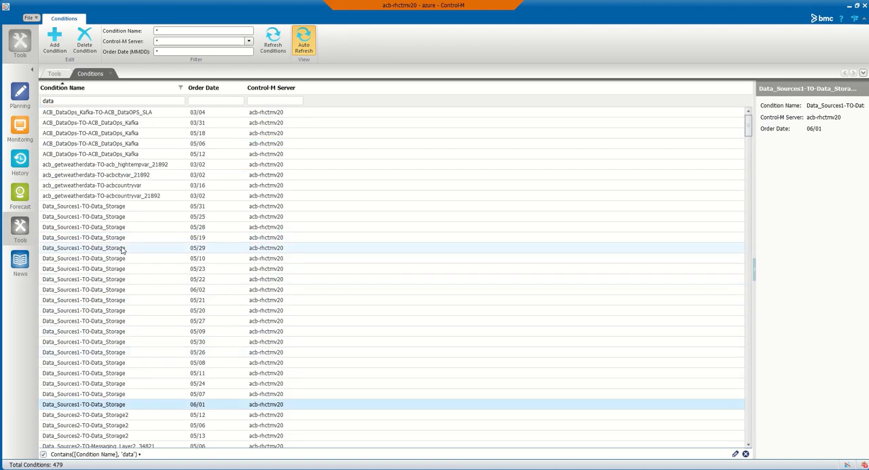
{"action": "scroll", "scroll_direction": "down", "scroll_amount": 3}
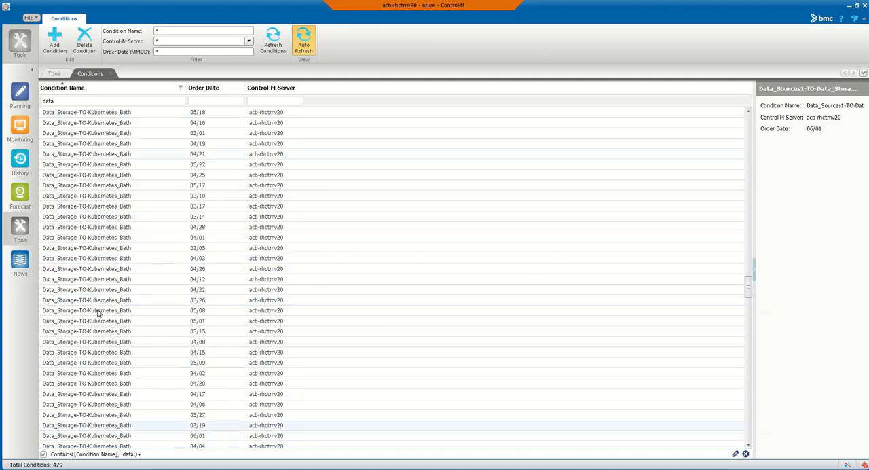
{"action": "scroll", "scroll_direction": "down", "scroll_amount": 3}
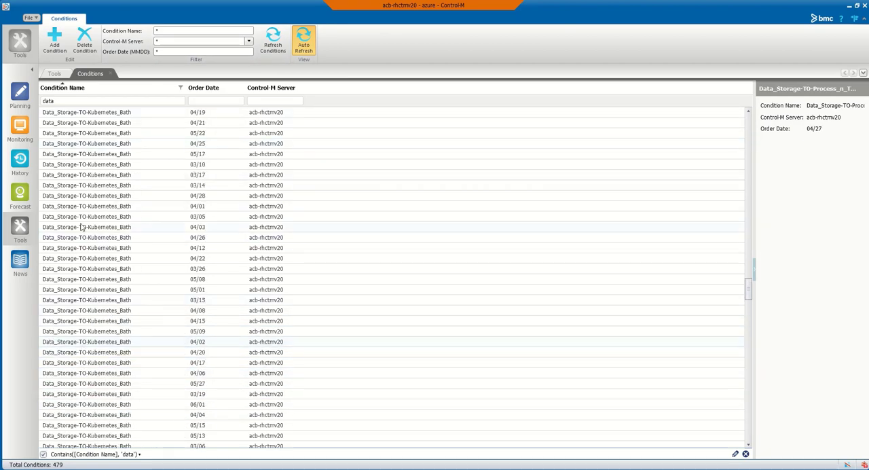
{"action": "left_click", "coordinate": [54, 73]}
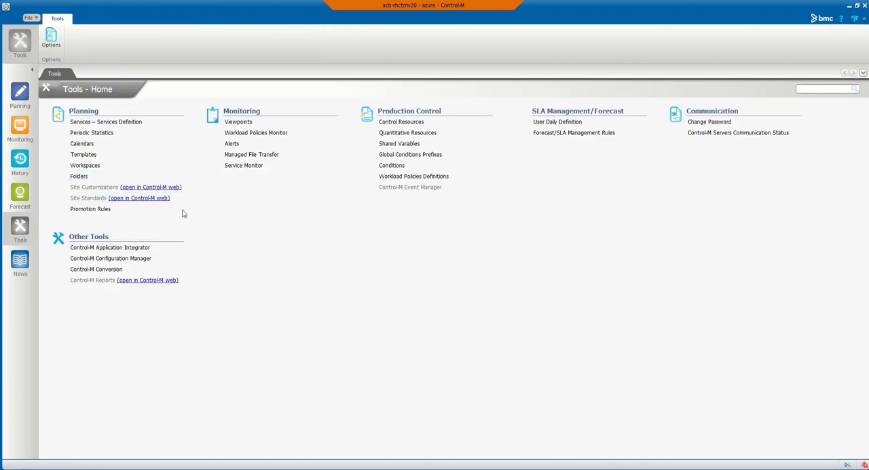
{"action": "left_click", "coordinate": [392, 165]}
{"action": "type", "text": "data"}
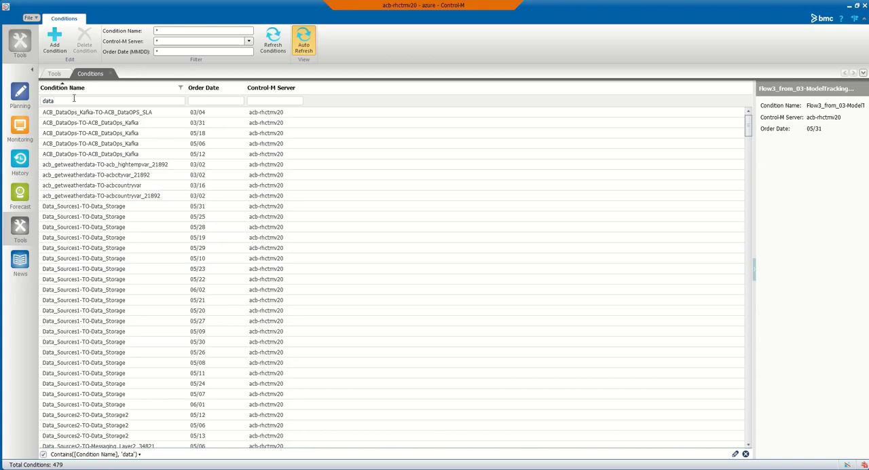
{"action": "type", "text": "_"}
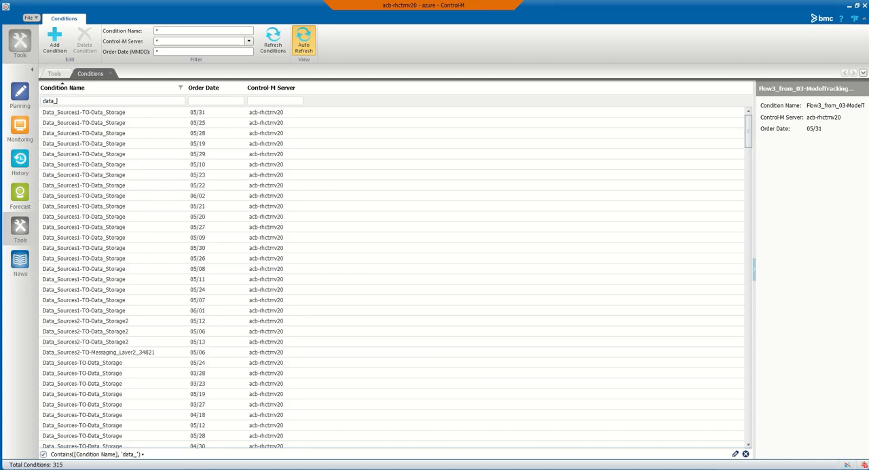
{"action": "key", "text": "backspace"}
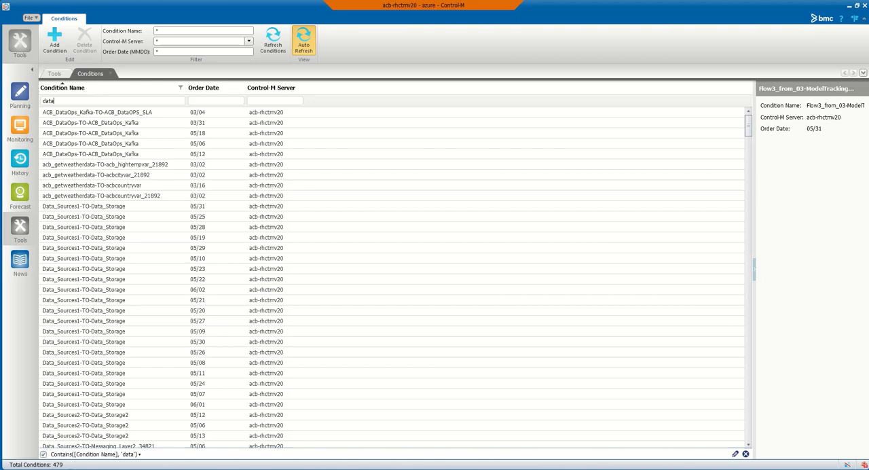
{"action": "type", "text": "pi"}
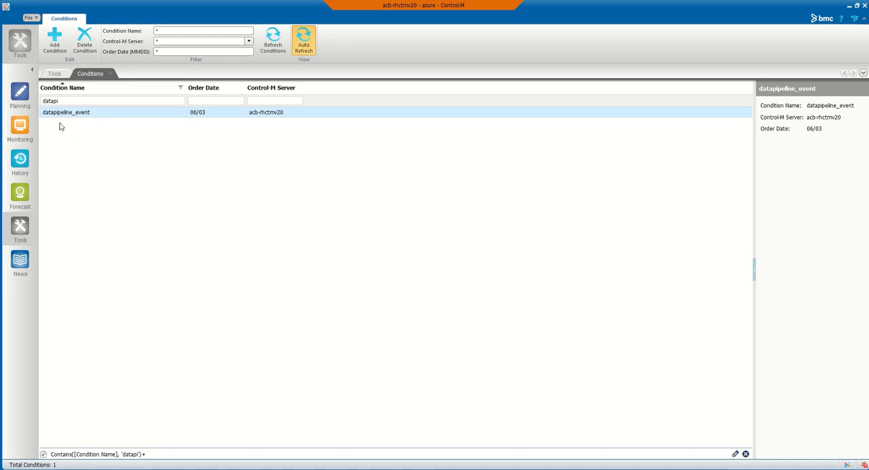
{"action": "mouse_move", "coordinate": [202, 114]}
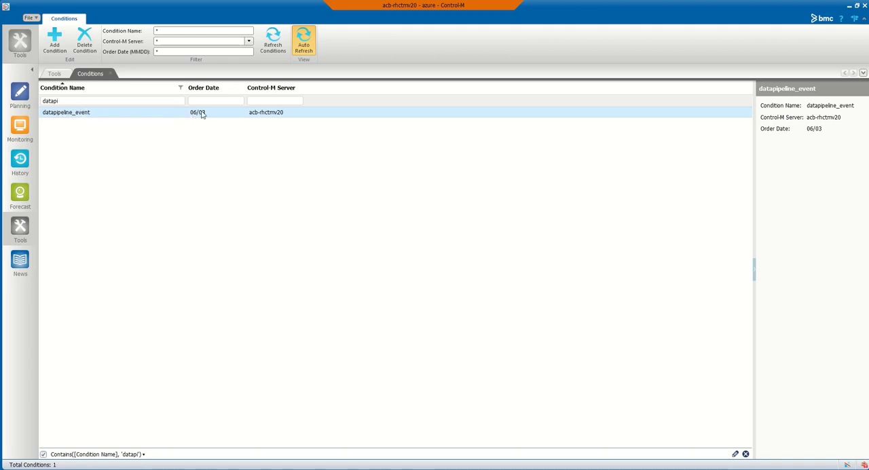
{"action": "mouse_move", "coordinate": [294, 116]}
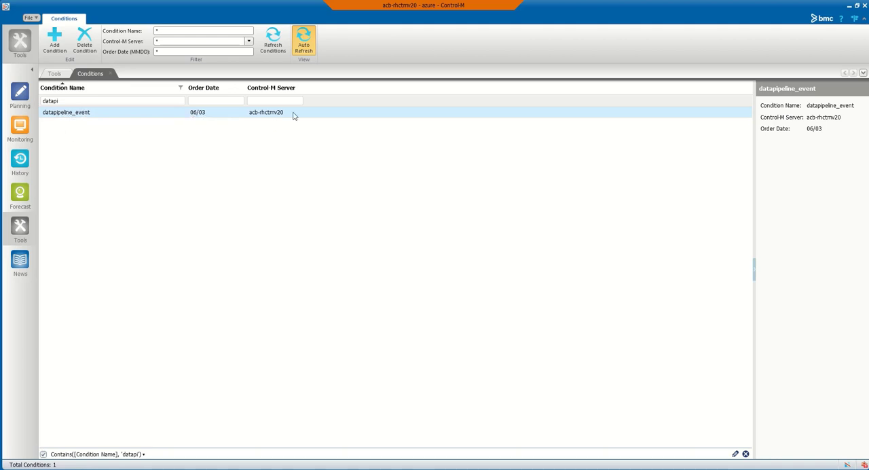
{"action": "mouse_move", "coordinate": [848, 8]}
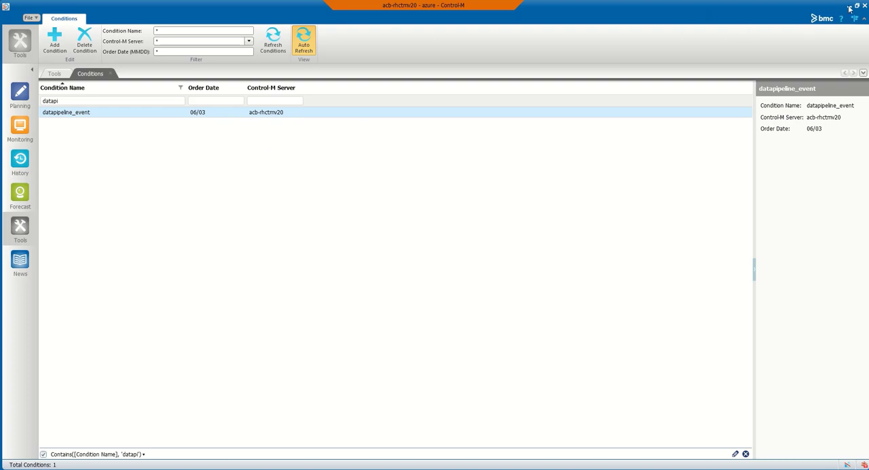
{"action": "mouse_move", "coordinate": [242, 105]}
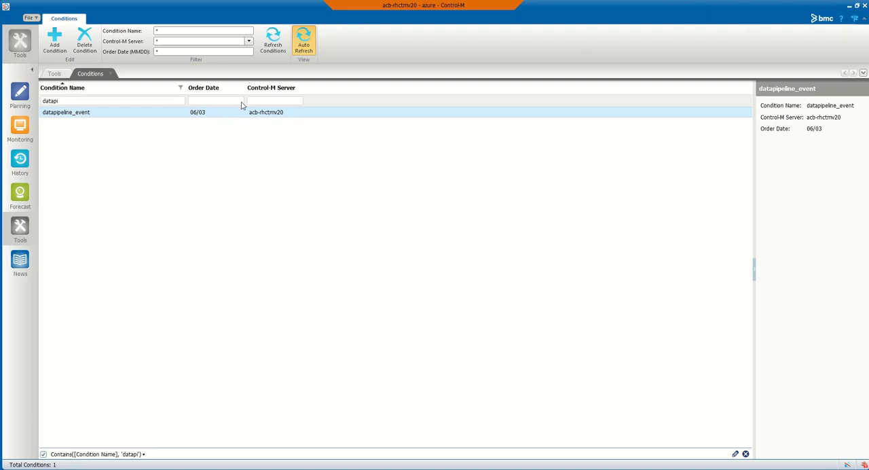
{"action": "mouse_move", "coordinate": [95, 151]}
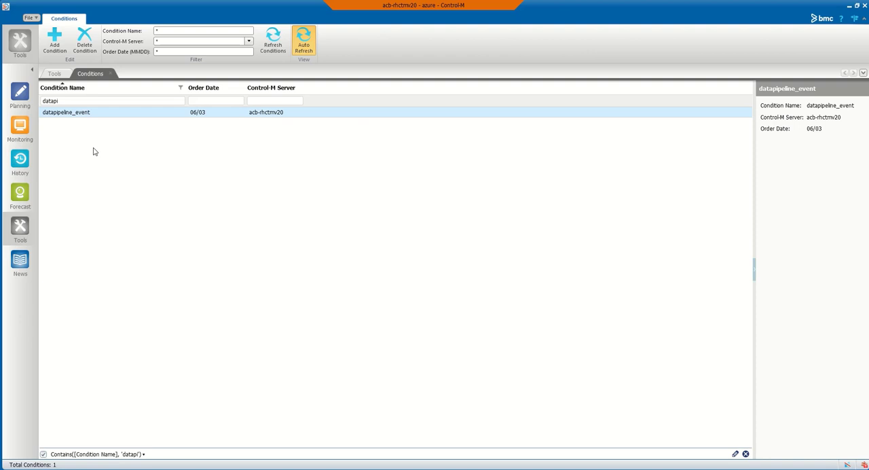
{"action": "mouse_move", "coordinate": [89, 122]}
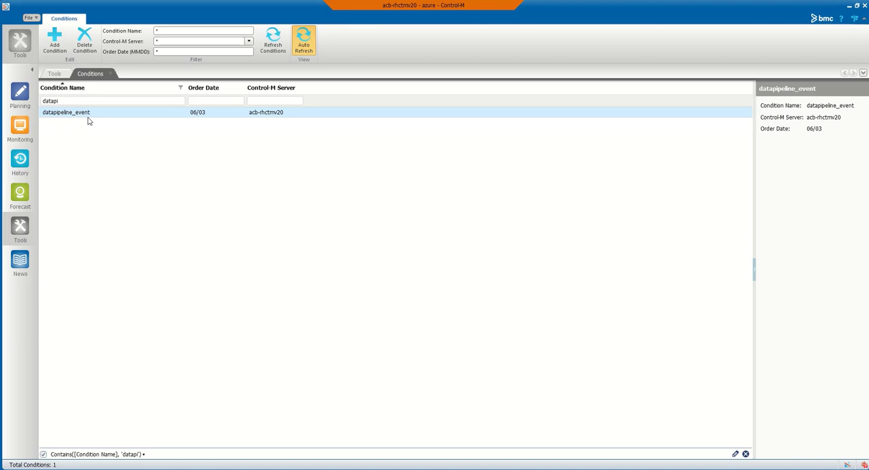
{"action": "mouse_move", "coordinate": [91, 143]}
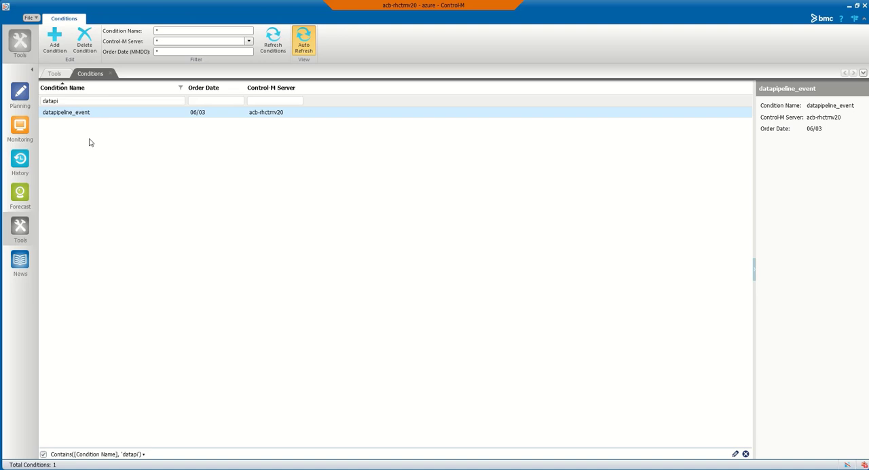
{"action": "mouse_move", "coordinate": [71, 105]}
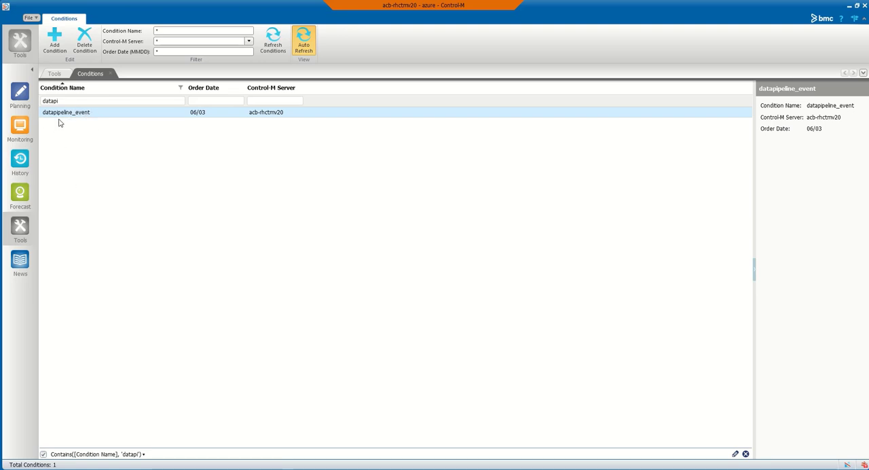
{"action": "mouse_move", "coordinate": [94, 140]}
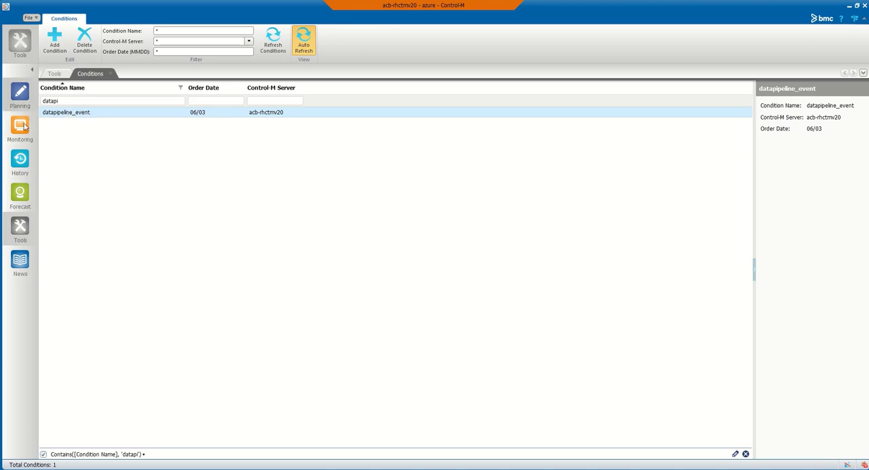
Step: Switch to the Planning workspace showing AWS_Job#1 in Folder#2
{"action": "left_click", "coordinate": [20, 95]}
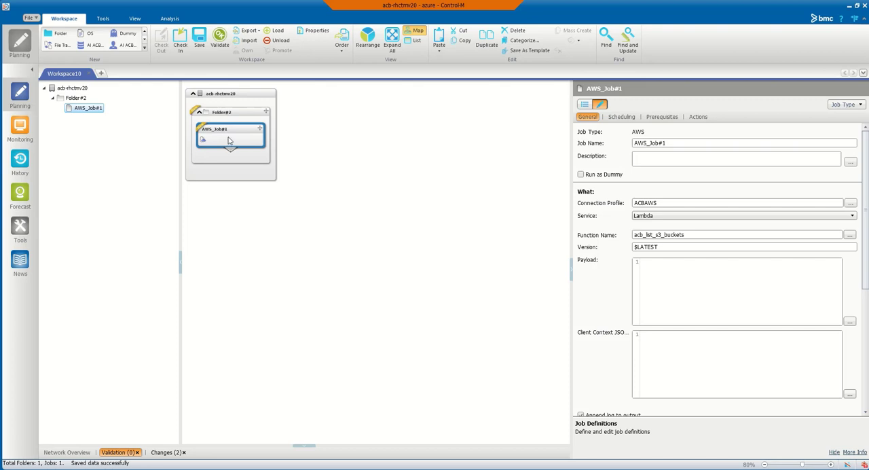
{"action": "mouse_move", "coordinate": [288, 160]}
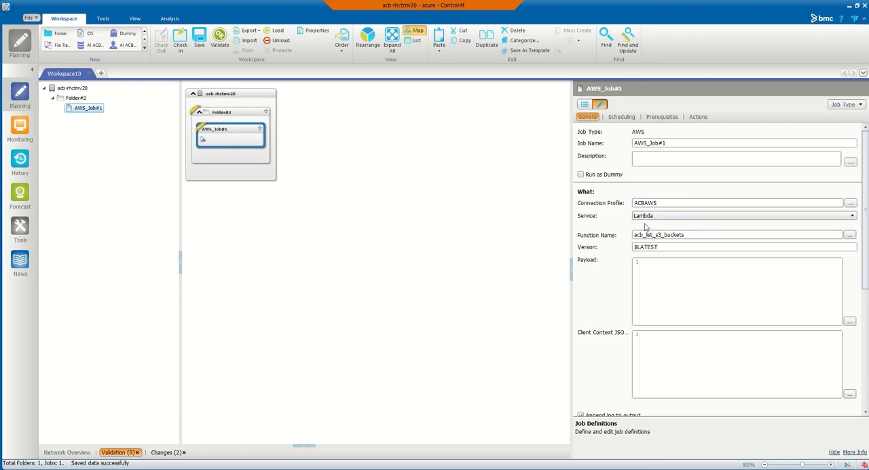
Step: Select and clear AWS_Job#1's existing Lambda function name
{"action": "triple_click", "coordinate": [737, 203]}
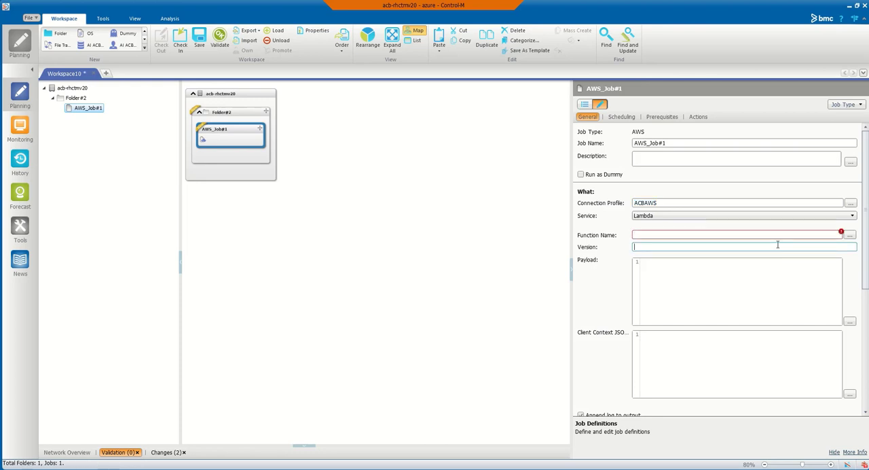
Step: Pick acb_list_s3_buckets from the Lambda function list for AWS_Job#1
{"action": "left_click", "coordinate": [850, 234]}
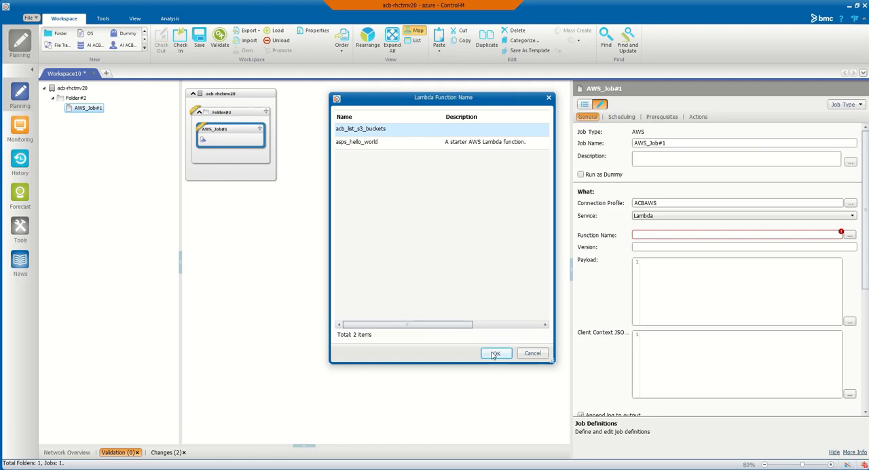
{"action": "left_click", "coordinate": [495, 353]}
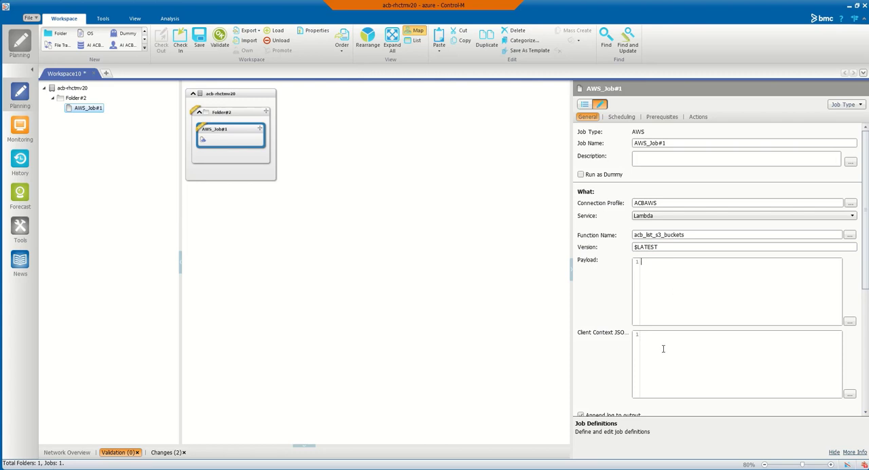
{"action": "mouse_move", "coordinate": [676, 350]}
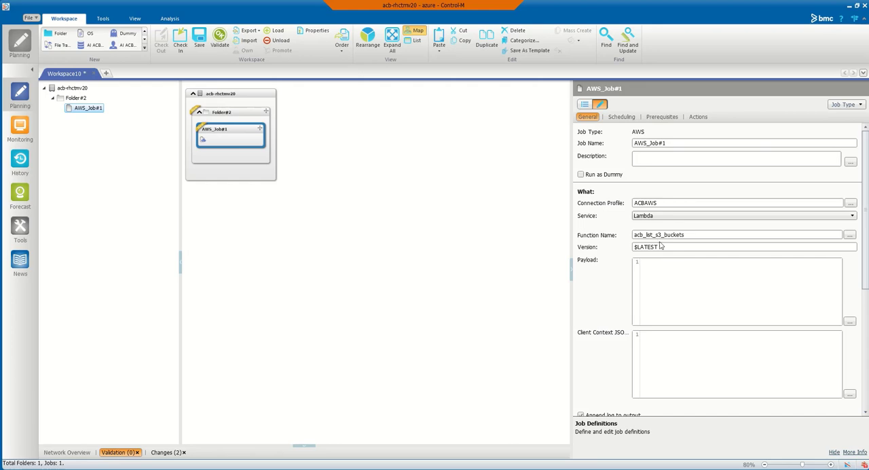
{"action": "mouse_move", "coordinate": [292, 262]}
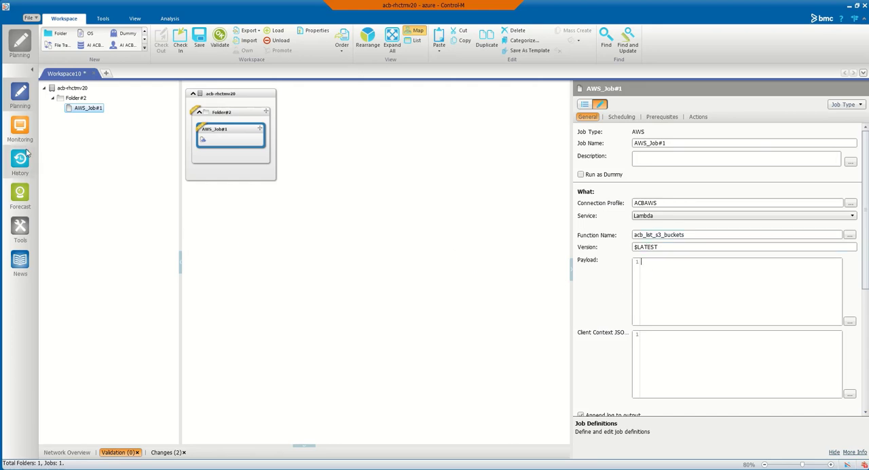
Step: In Monitoring, inspect aws_lambda's function name JFI-SimpleMath-Function in Process_n_Transform
{"action": "left_click", "coordinate": [20, 129]}
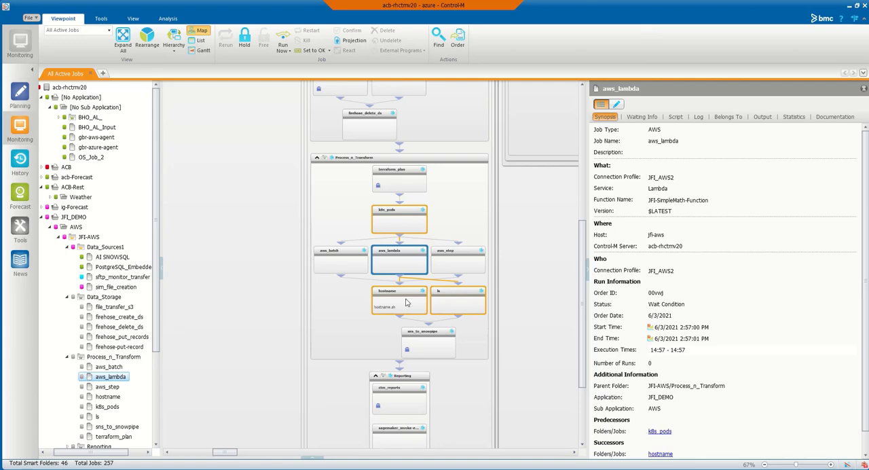
{"action": "mouse_move", "coordinate": [378, 188]}
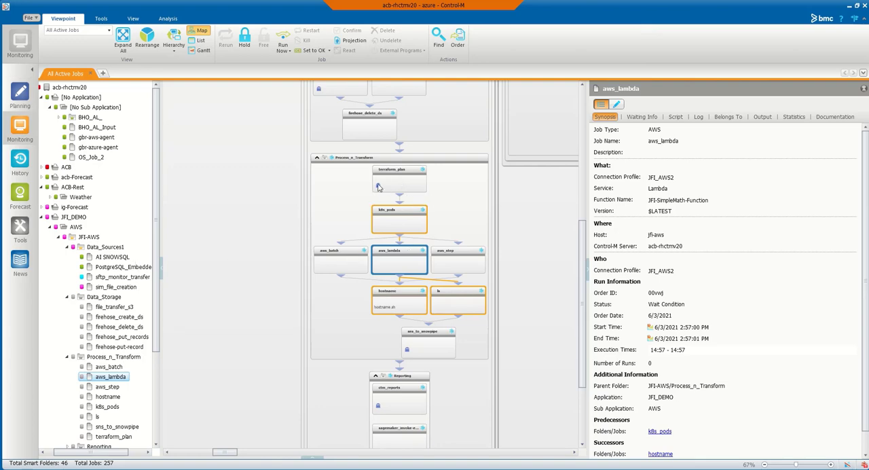
{"action": "mouse_move", "coordinate": [395, 185]}
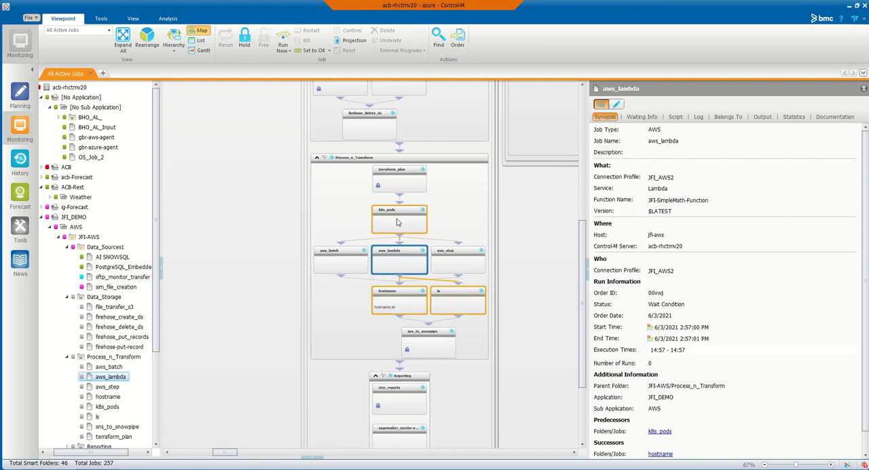
{"action": "mouse_move", "coordinate": [341, 263]}
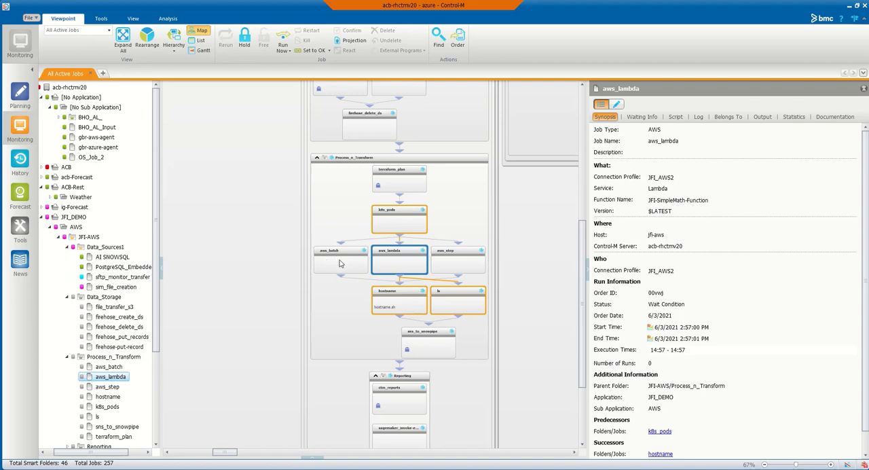
{"action": "mouse_move", "coordinate": [405, 265]}
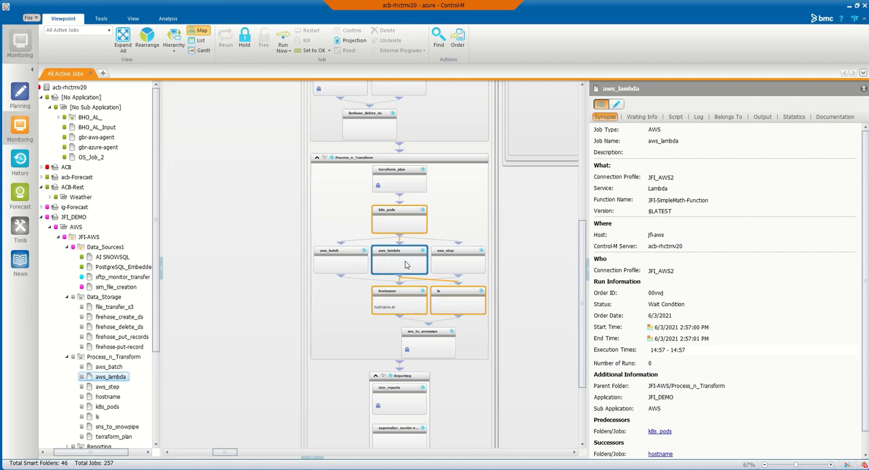
{"action": "mouse_move", "coordinate": [459, 265]}
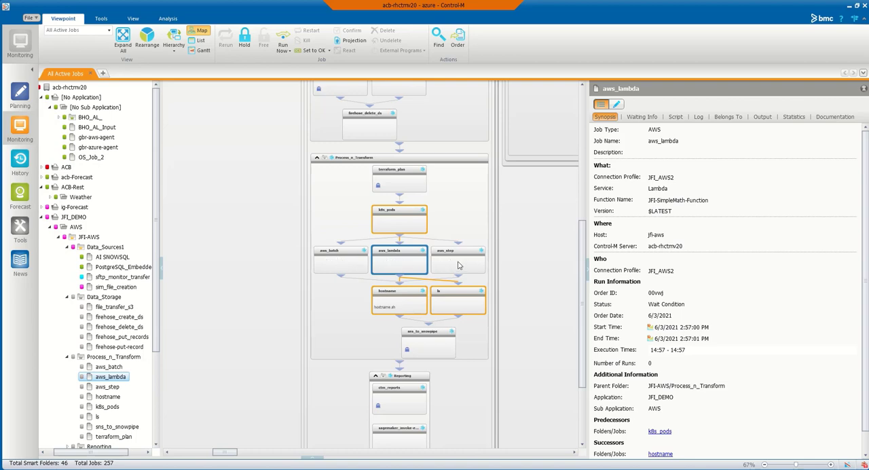
{"action": "mouse_move", "coordinate": [390, 262]}
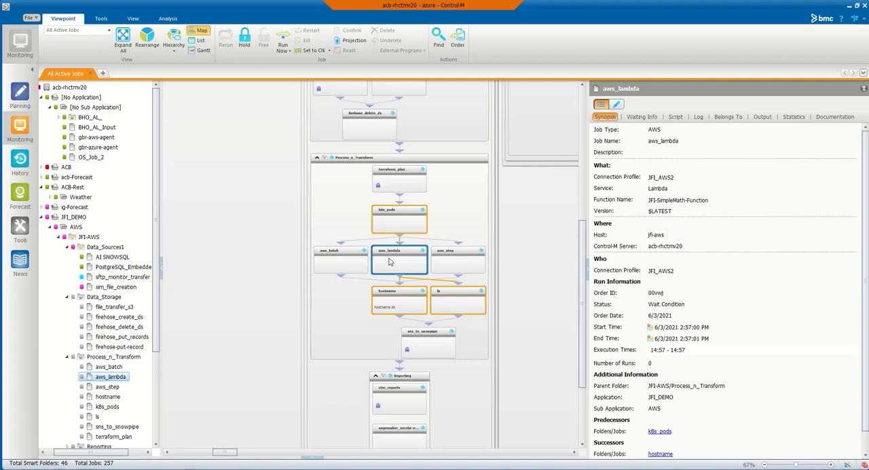
{"action": "mouse_move", "coordinate": [421, 274]}
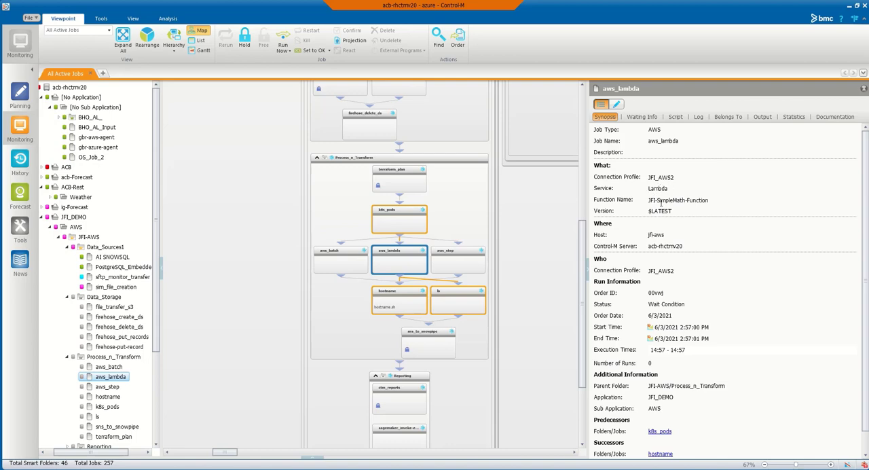
{"action": "double_click", "coordinate": [677, 200]}
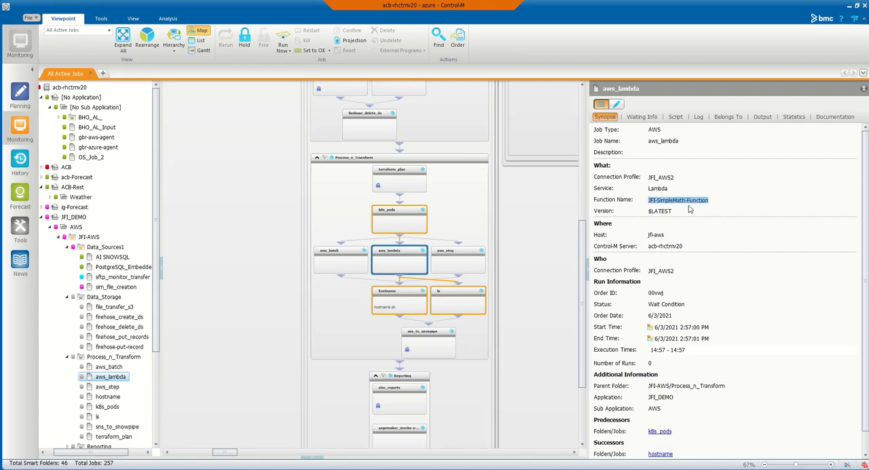
{"action": "left_click", "coordinate": [660, 211]}
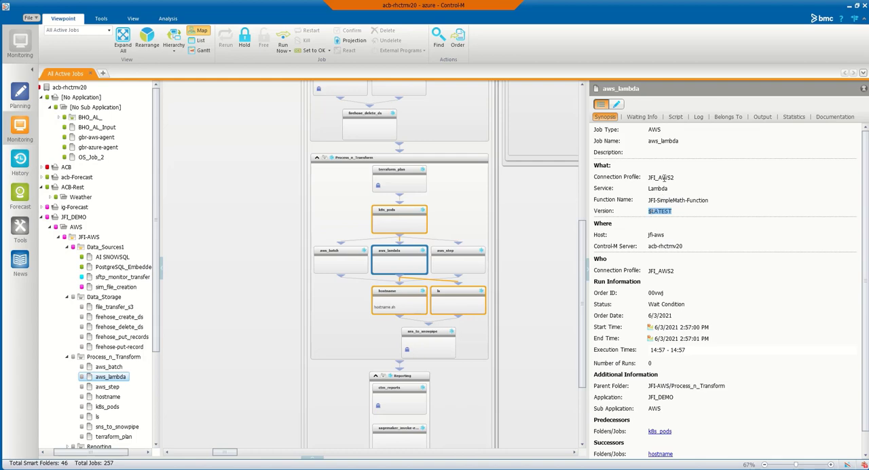
{"action": "mouse_move", "coordinate": [664, 222]}
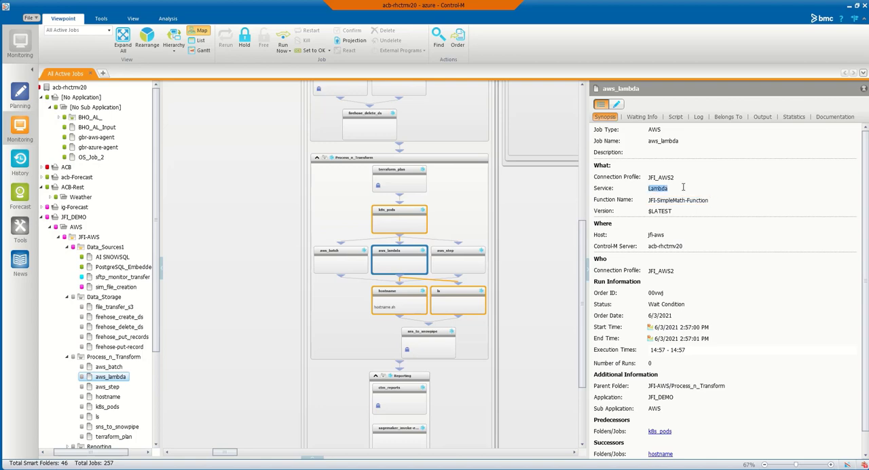
{"action": "mouse_move", "coordinate": [727, 203]}
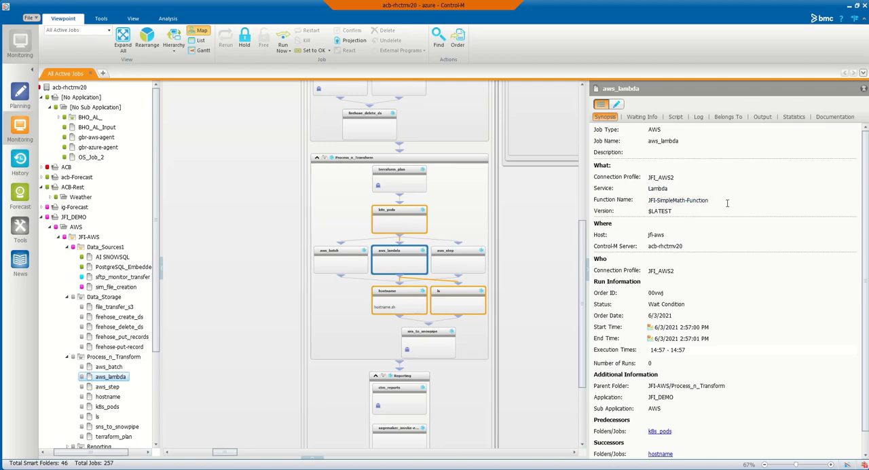
{"action": "double_click", "coordinate": [677, 199]}
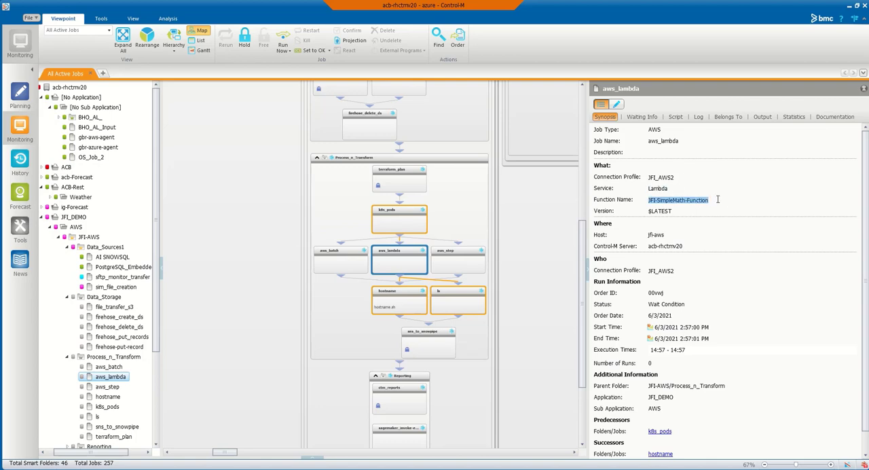